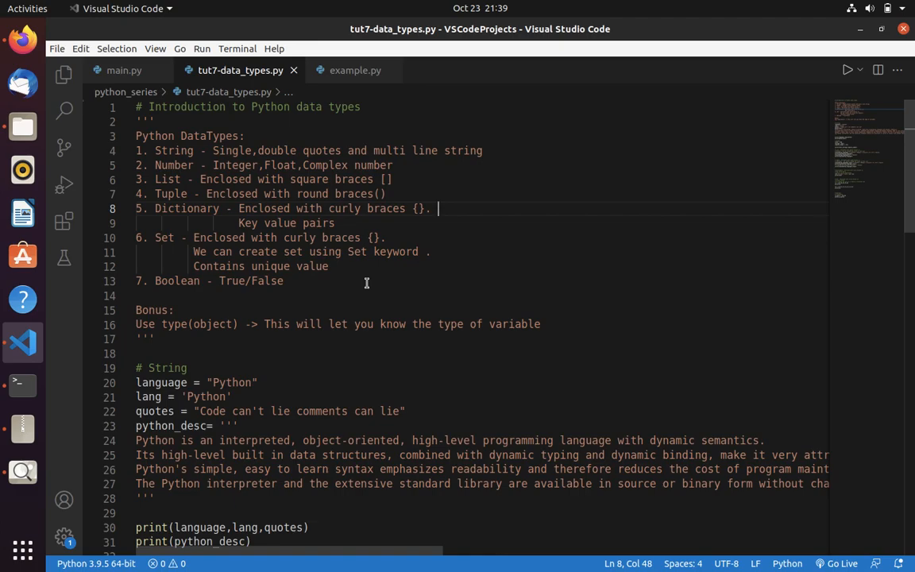
{"action": "mouse_move", "coordinate": [194, 149]}
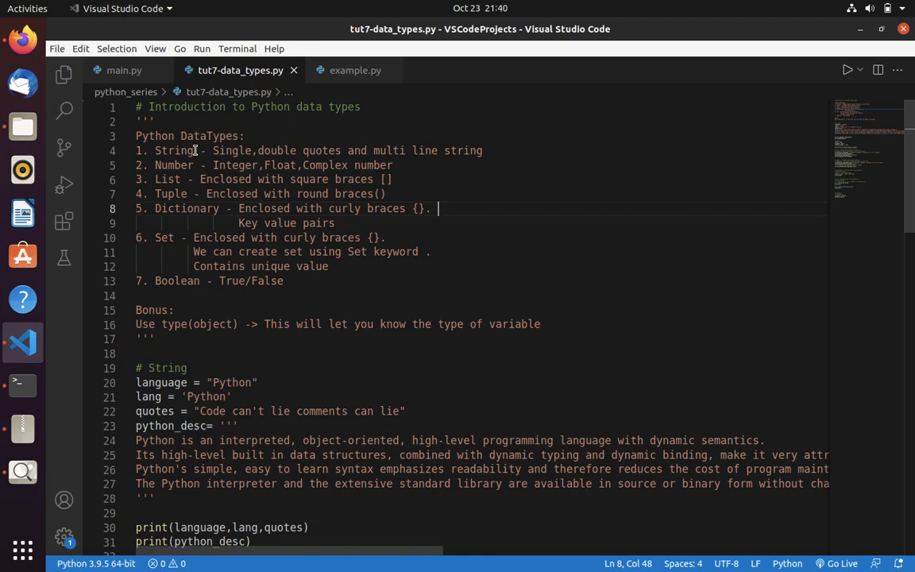
{"action": "mouse_move", "coordinate": [216, 225]}
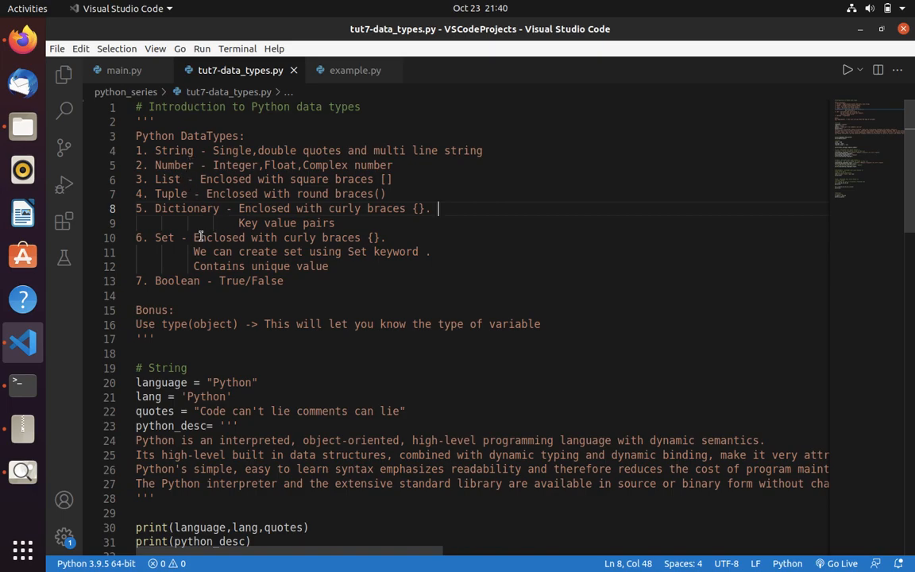
{"action": "mouse_move", "coordinate": [242, 279]}
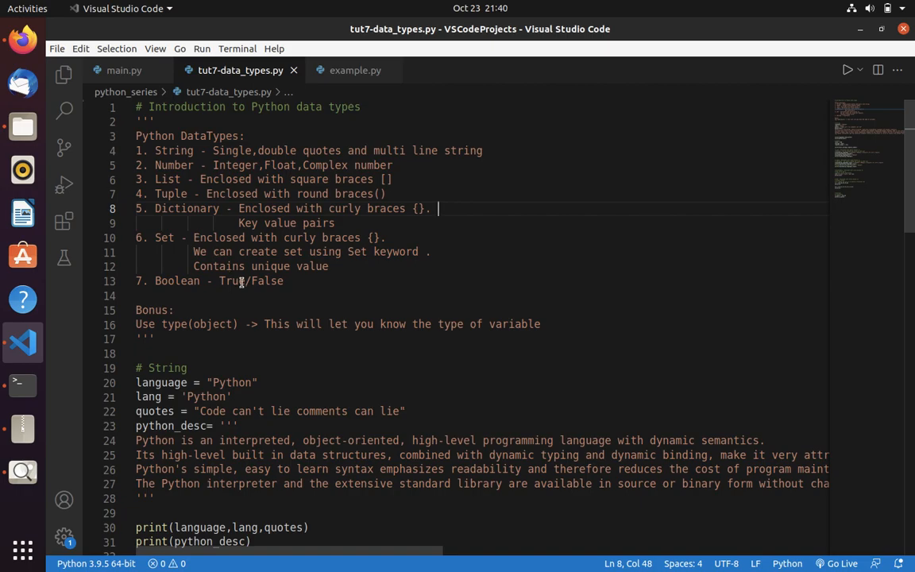
{"action": "mouse_move", "coordinate": [251, 381]}
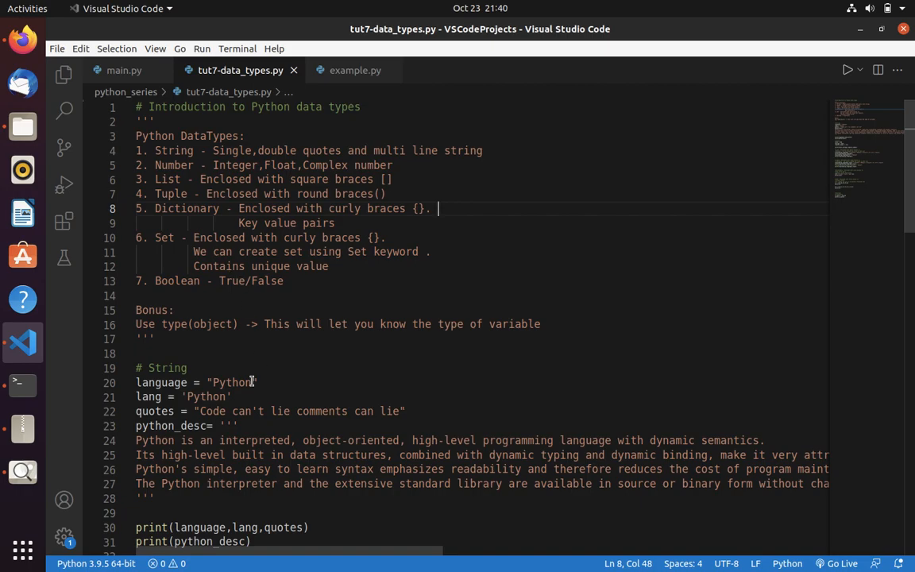
{"action": "mouse_move", "coordinate": [239, 397]}
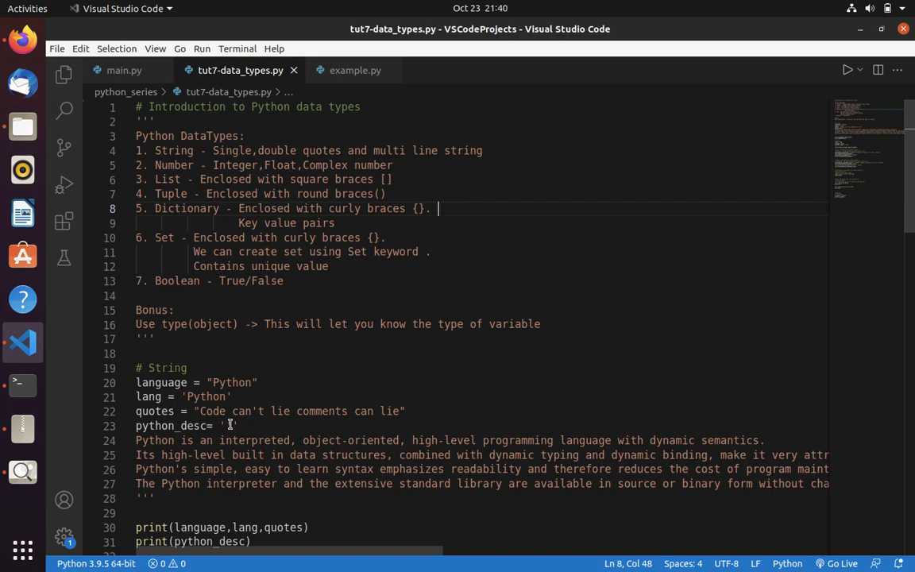
Close the python_desc string with ''' and run tut7-data_types.py to show its printed output.
{"action": "left_click", "coordinate": [235, 425]}
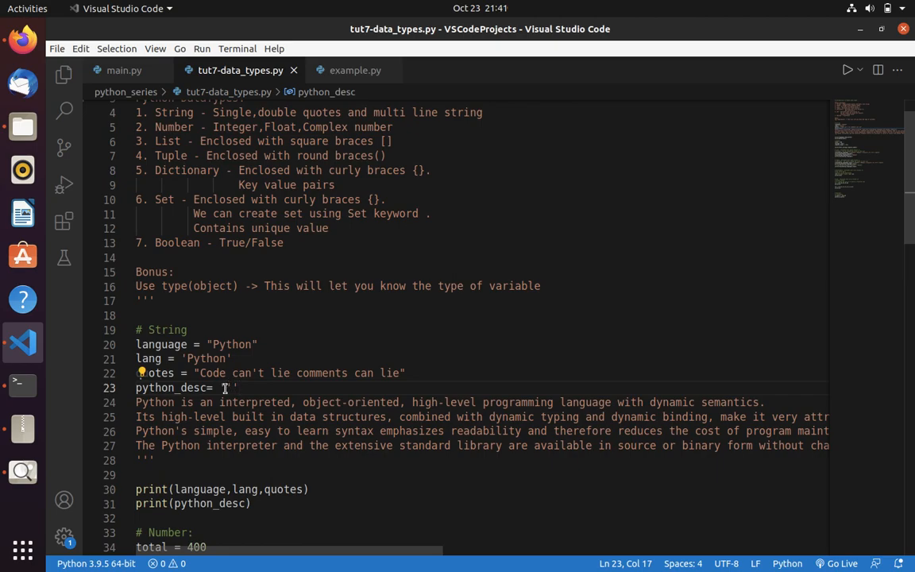
{"action": "type", "text": "'''"}
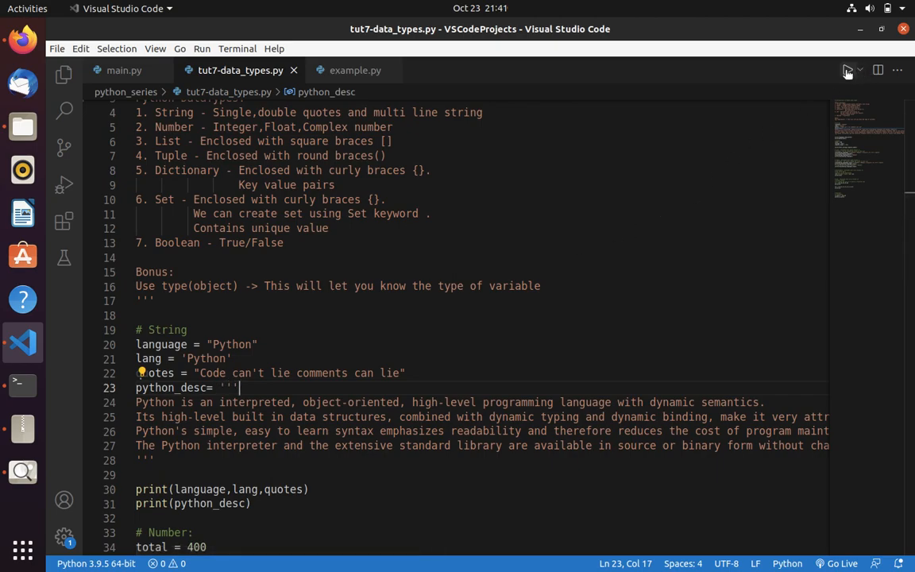
{"action": "left_click", "coordinate": [847, 70]}
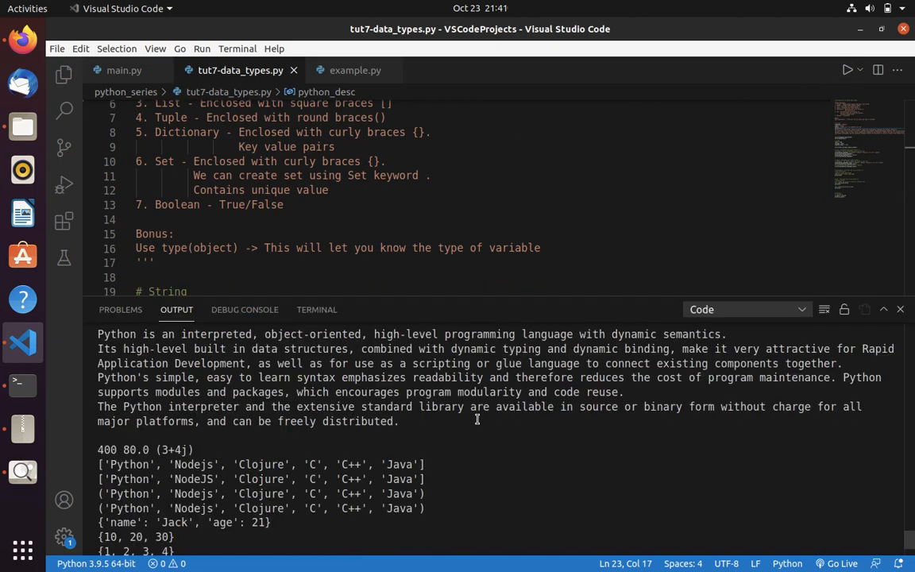
{"action": "left_click", "coordinate": [846, 70]}
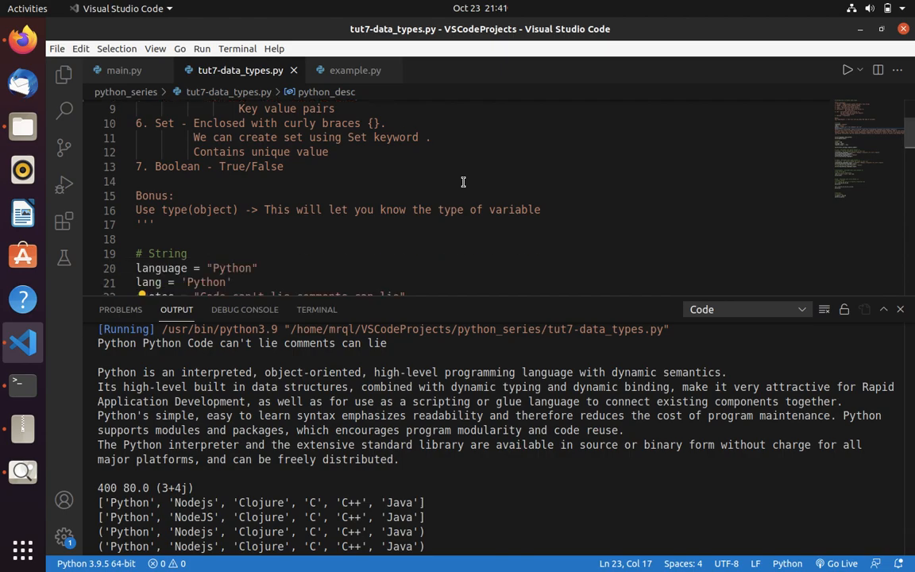
{"action": "scroll", "scroll_direction": "down", "scroll_amount": 3}
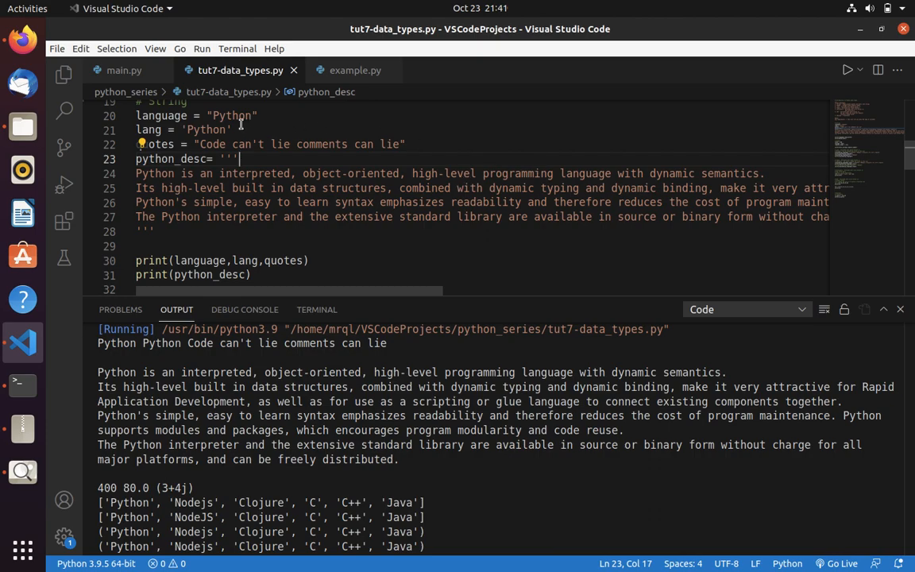
{"action": "left_click", "coordinate": [206, 115]}
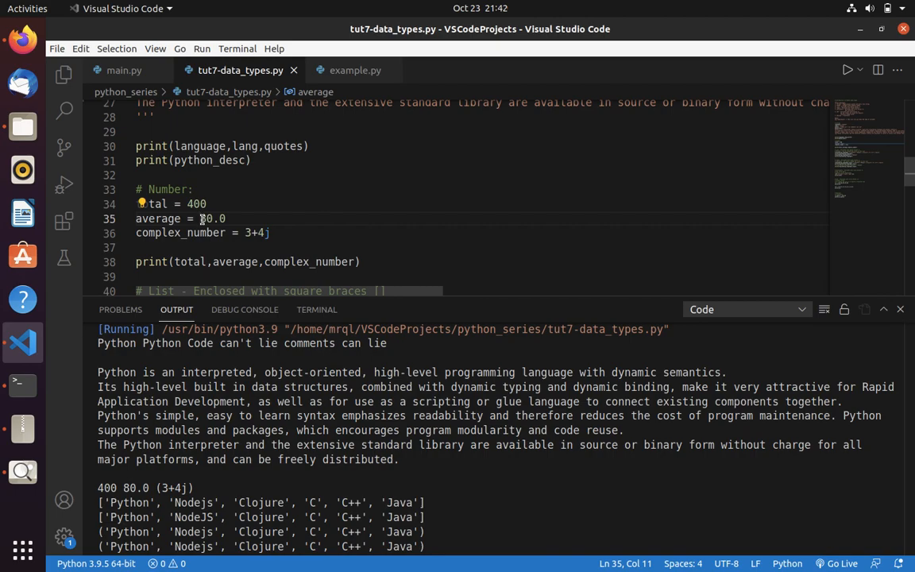
{"action": "mouse_move", "coordinate": [245, 226]}
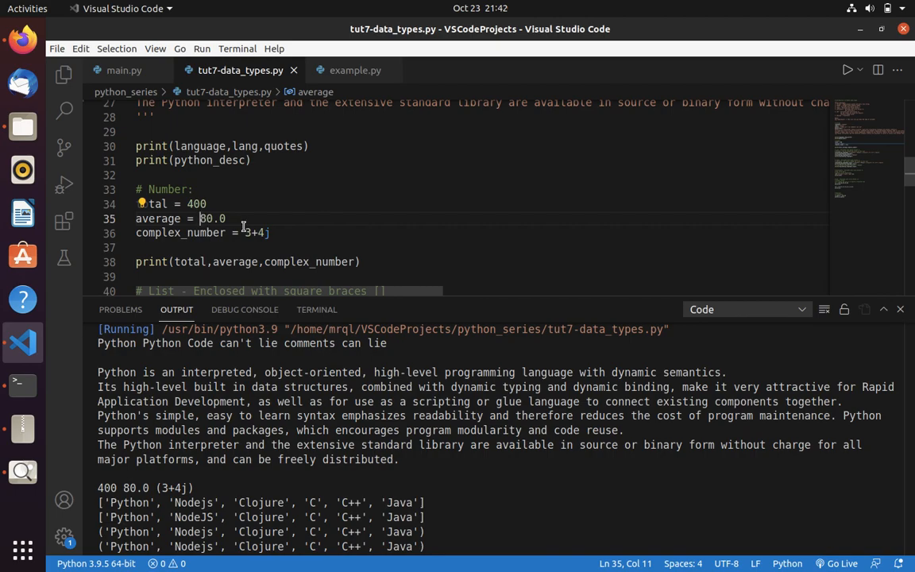
{"action": "mouse_move", "coordinate": [241, 231]}
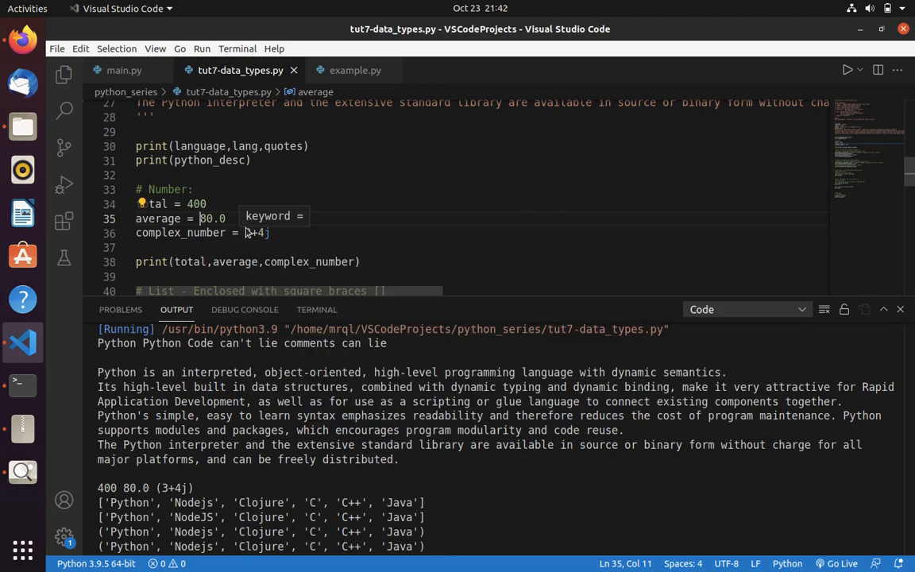
{"action": "mouse_move", "coordinate": [229, 419]}
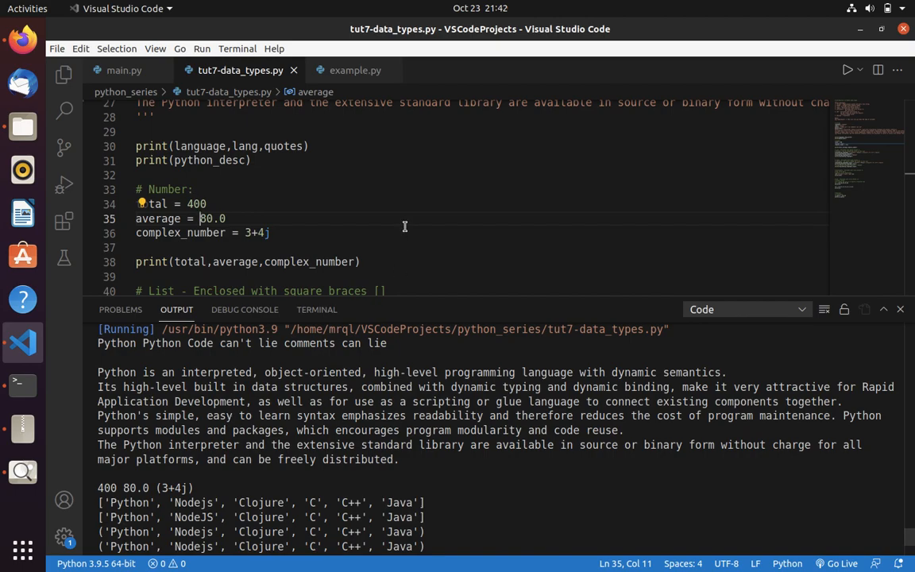
{"action": "scroll", "scroll_direction": "down", "scroll_amount": 3}
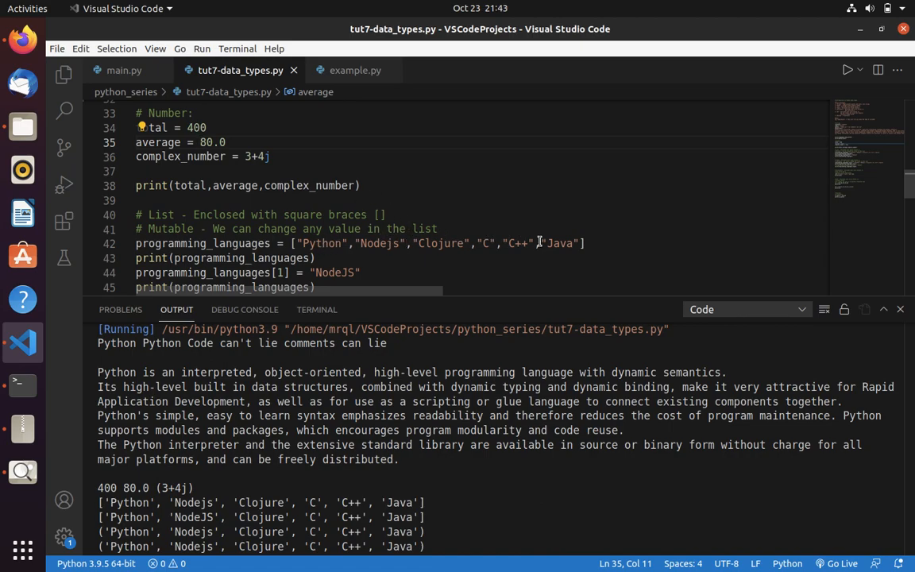
{"action": "mouse_move", "coordinate": [370, 206]}
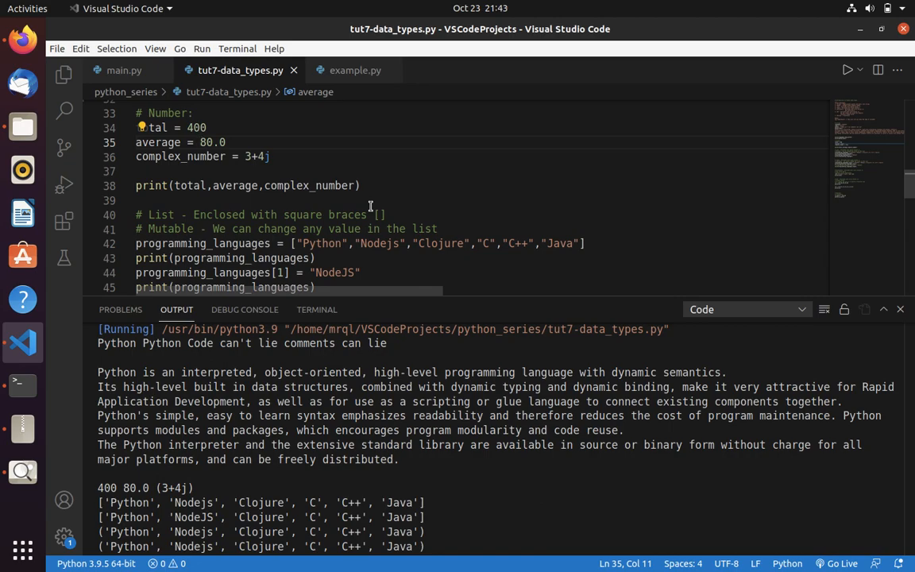
Scroll to the Tuple section where the item-assignment line raised a TypeError.
{"action": "scroll", "scroll_direction": "down", "scroll_amount": 3}
{"action": "type", "text": "# programming_languages_tuple[1] = \"NodeJS\""}
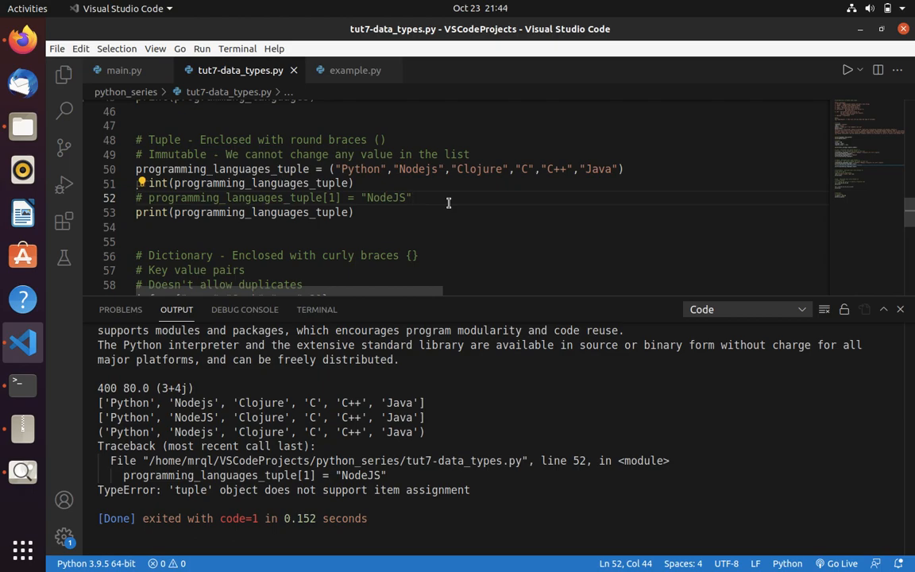
Append a duplicate "age":18 entry after "age":21 in the info dictionary.
{"action": "scroll", "scroll_direction": "down", "scroll_amount": 3}
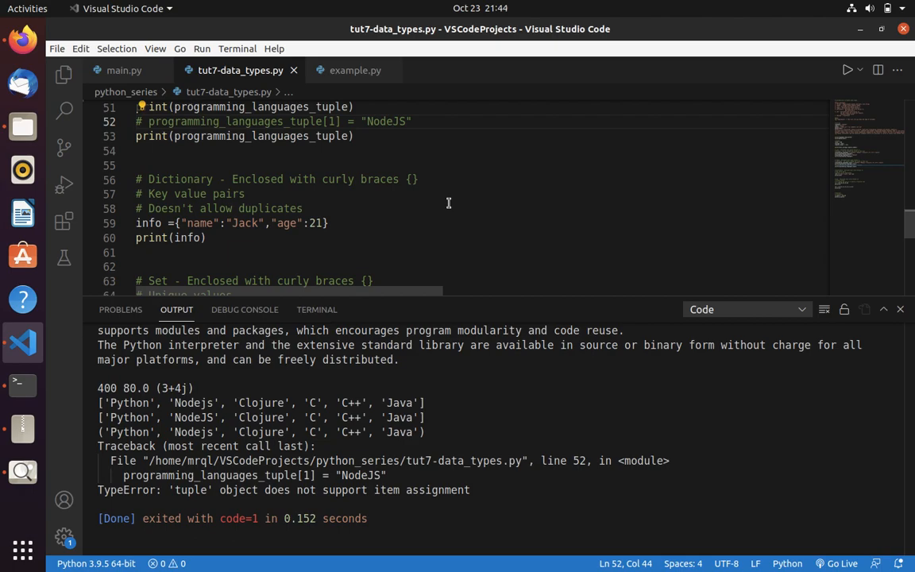
{"action": "mouse_move", "coordinate": [342, 208]}
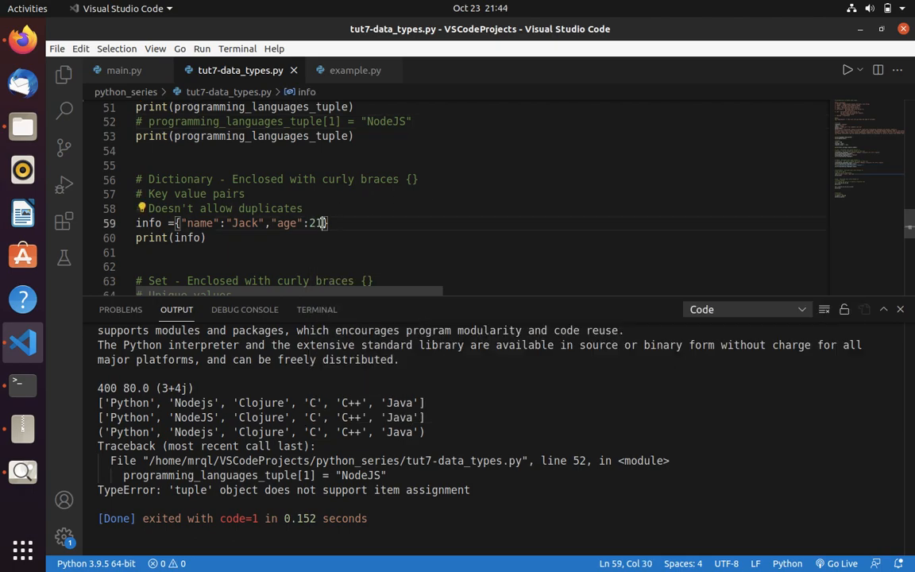
{"action": "type", "text": ",\"Age\""}
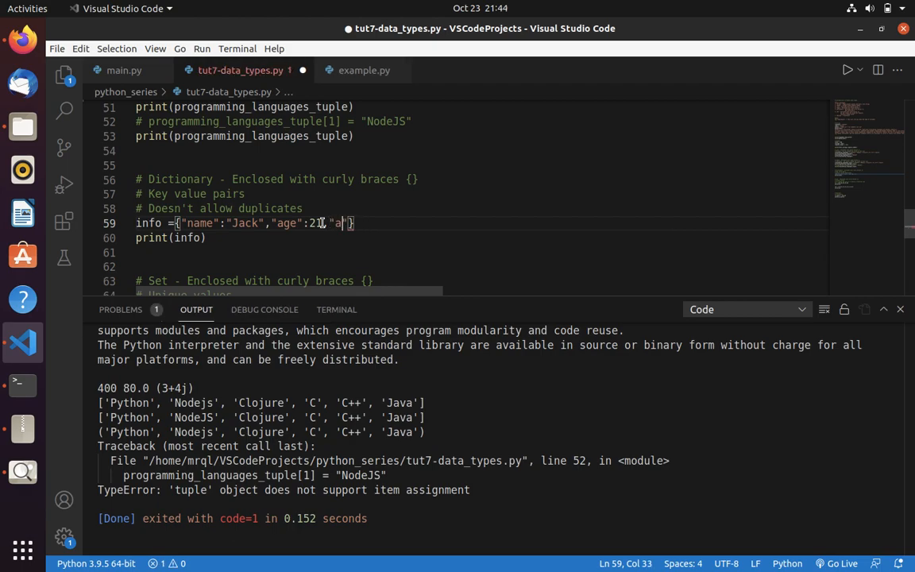
{"action": "type", "text": "ge"}
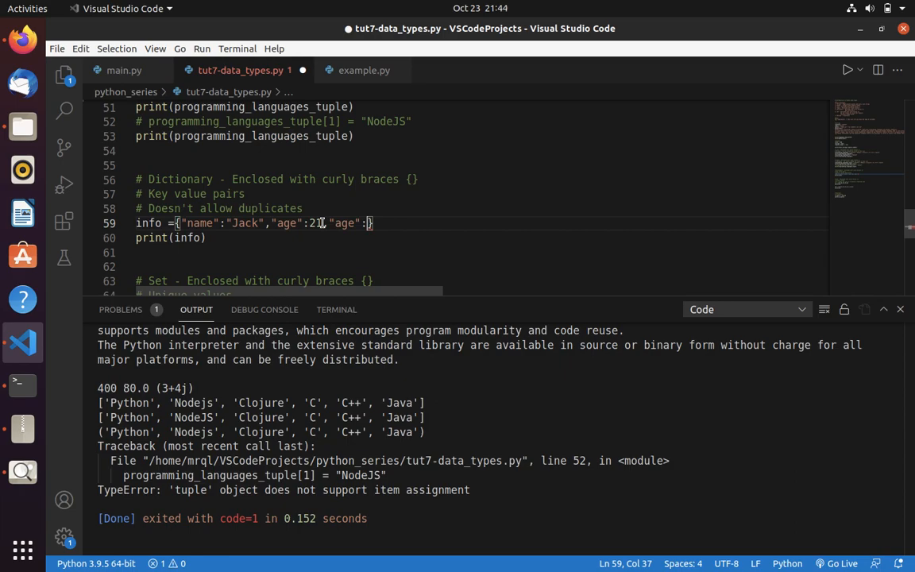
{"action": "type", "text": "18"}
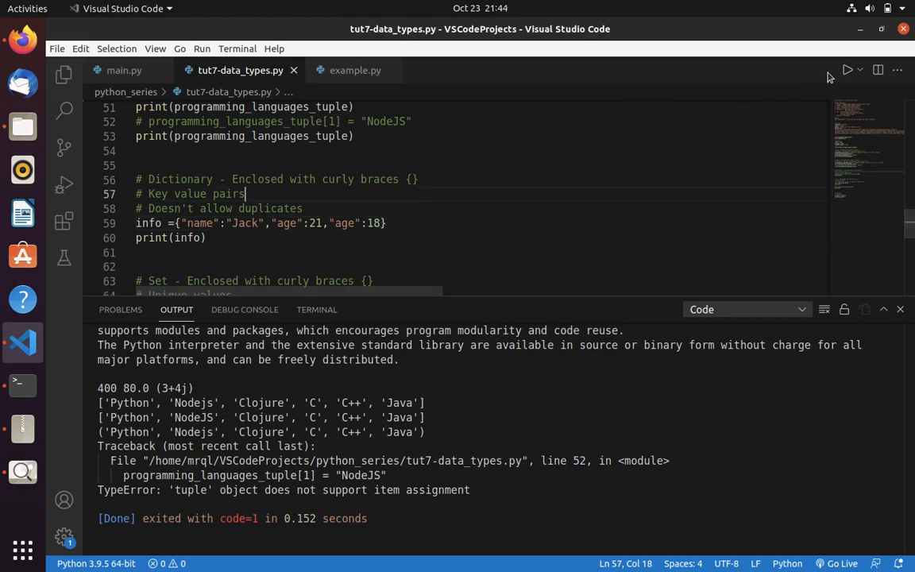
Rerun the script so info prints as {'name': 'Jack', 'age': 18} without errors.
{"action": "left_click", "coordinate": [848, 70]}
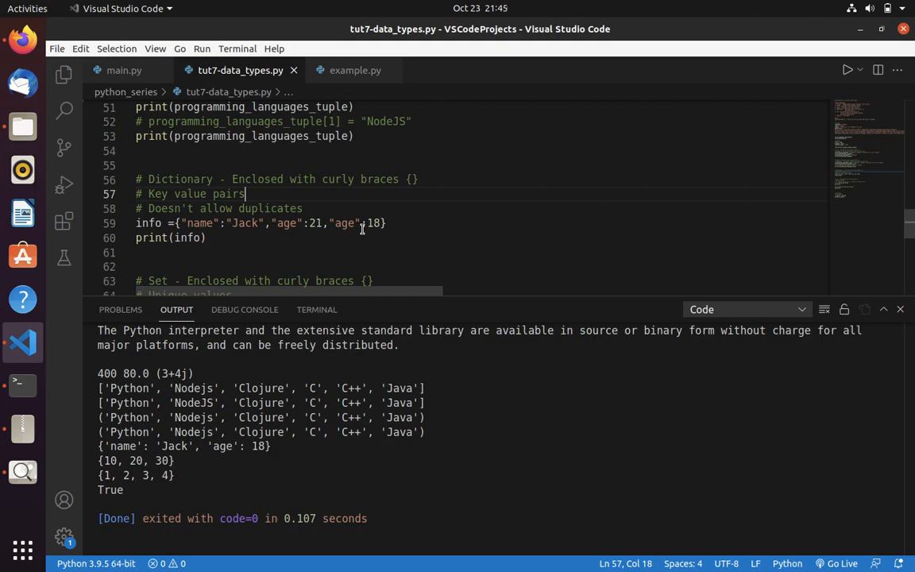
{"action": "mouse_move", "coordinate": [383, 226]}
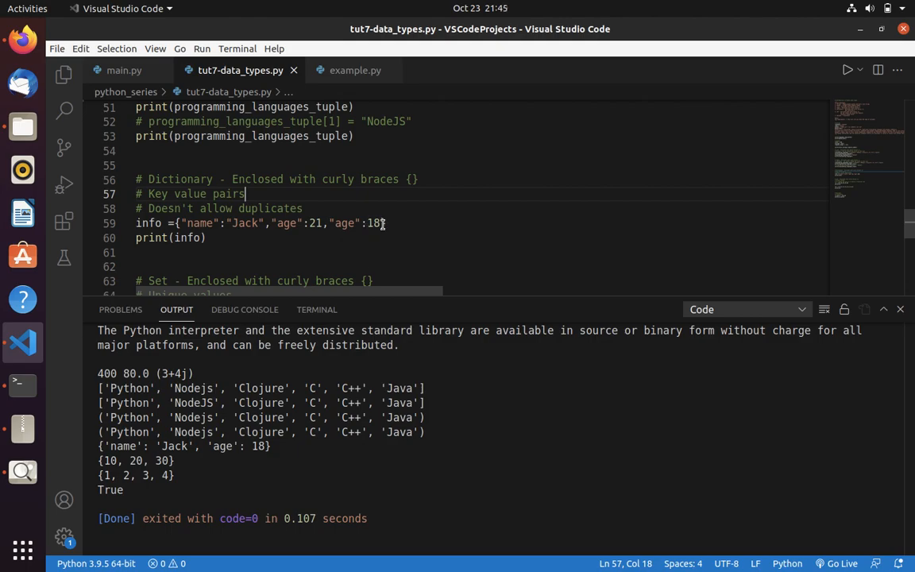
{"action": "mouse_move", "coordinate": [372, 162]}
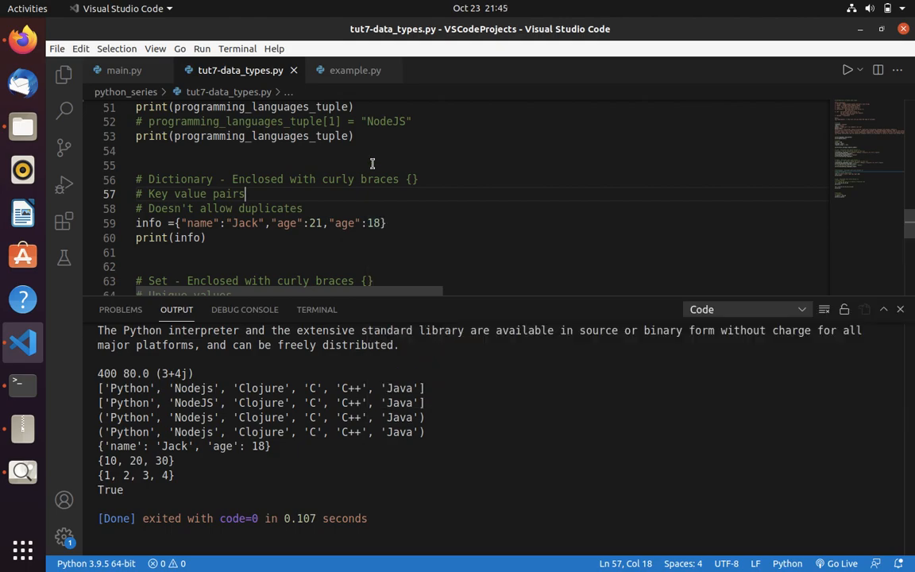
{"action": "scroll", "scroll_direction": "down", "scroll_amount": 3}
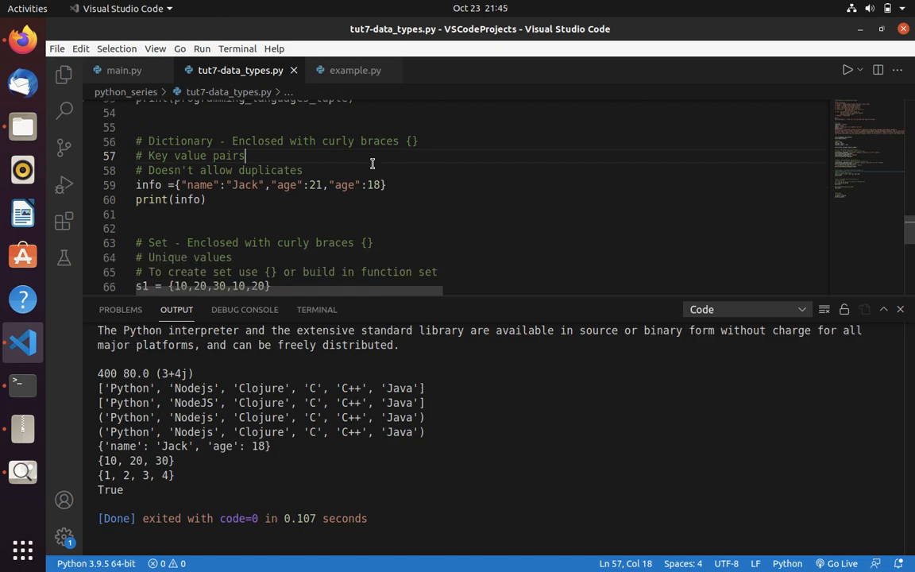
{"action": "scroll", "scroll_direction": "down", "scroll_amount": 3}
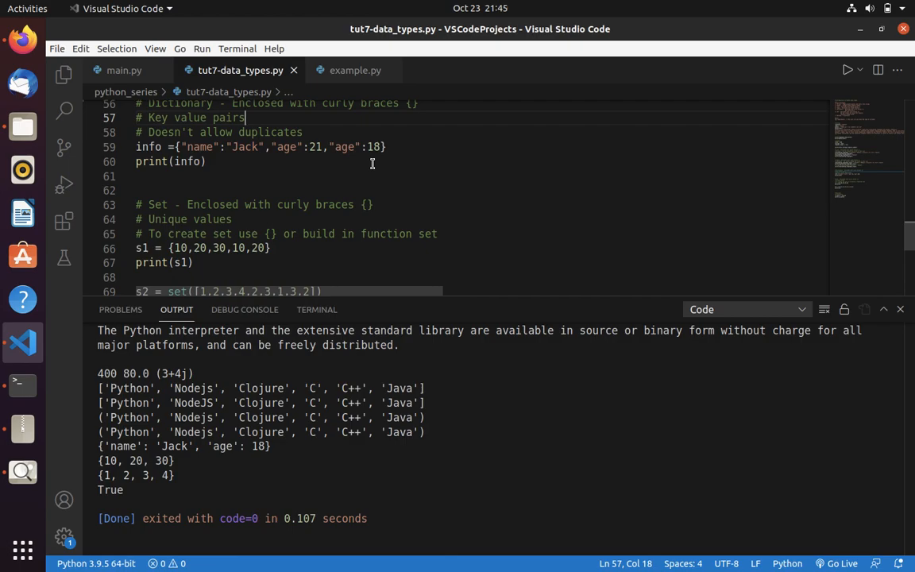
{"action": "mouse_move", "coordinate": [203, 238]}
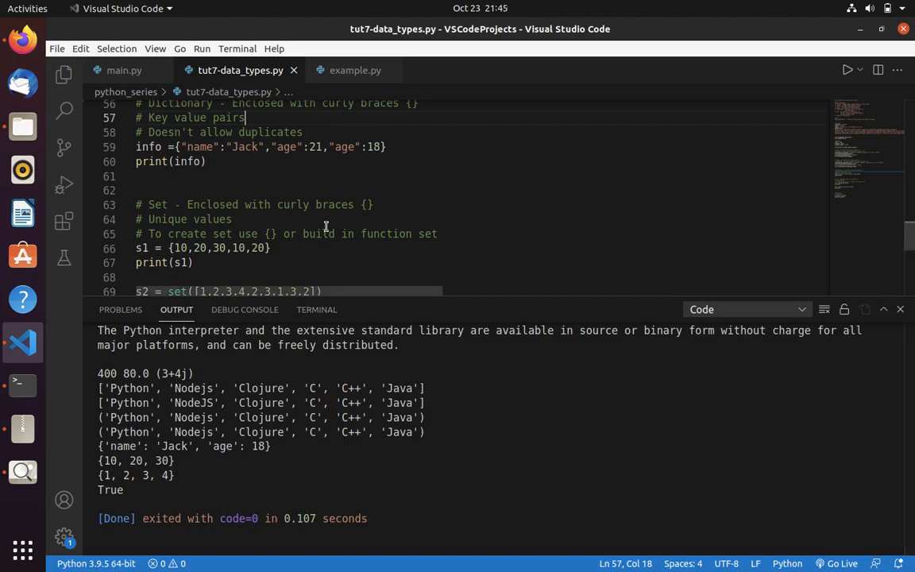
{"action": "scroll", "scroll_direction": "down", "scroll_amount": 3}
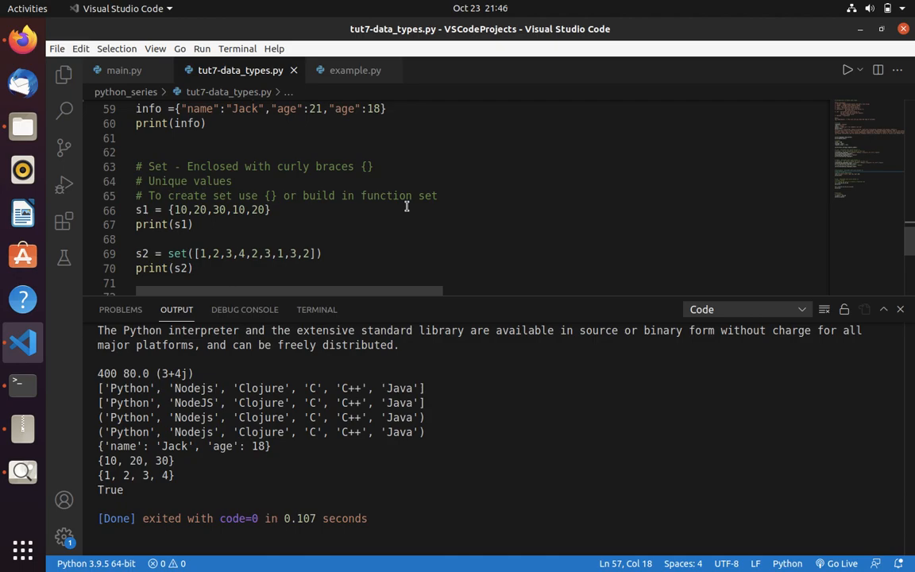
Change the is_match comparison from 20==20 to 20==21 and rerun to print False.
{"action": "scroll", "scroll_direction": "down", "scroll_amount": 3}
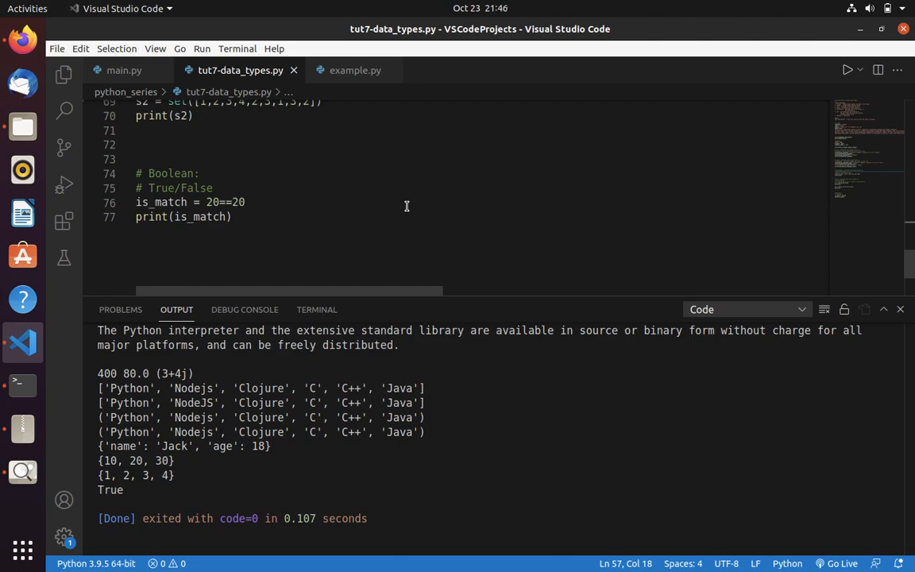
{"action": "mouse_move", "coordinate": [189, 184]}
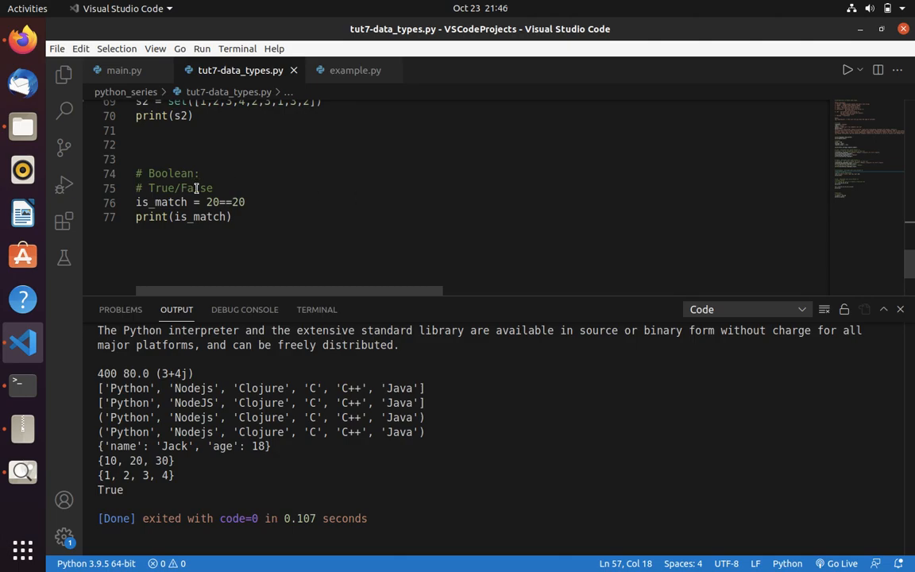
{"action": "left_click", "coordinate": [244, 202]}
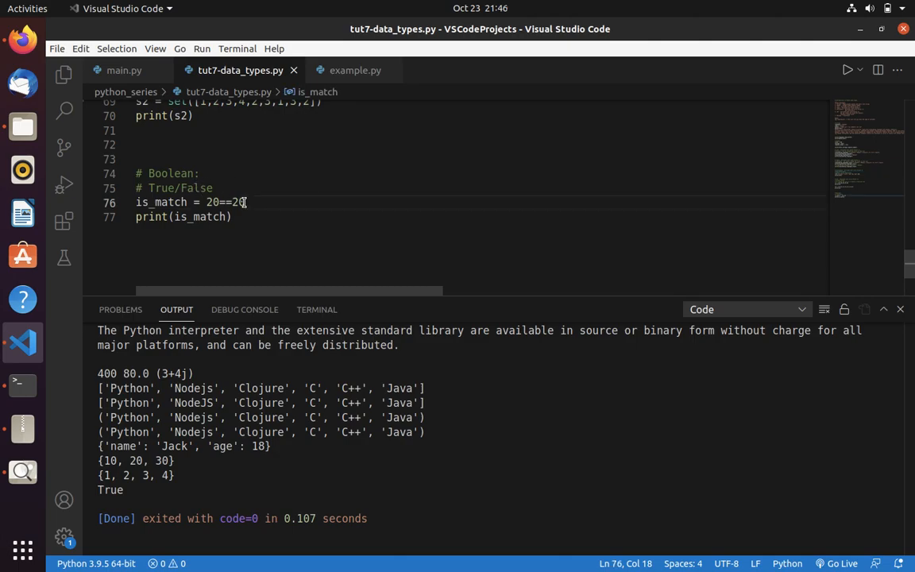
{"action": "type", "text": "1"}
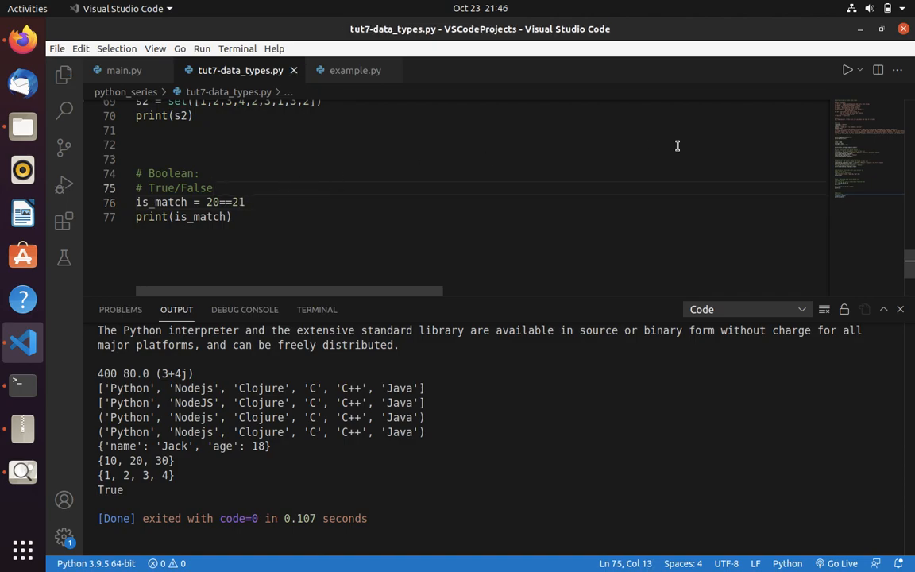
{"action": "left_click", "coordinate": [846, 70]}
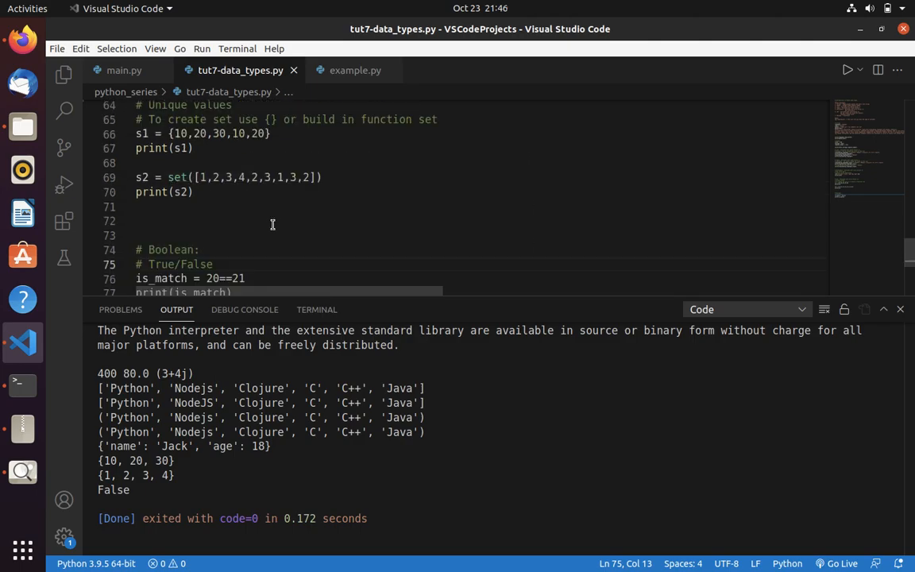
Make line 70 print(s2,type(s2)) and rerun to show {1, 2, 3, 4} <class 'set'>.
{"action": "scroll", "scroll_direction": "down", "scroll_amount": 3}
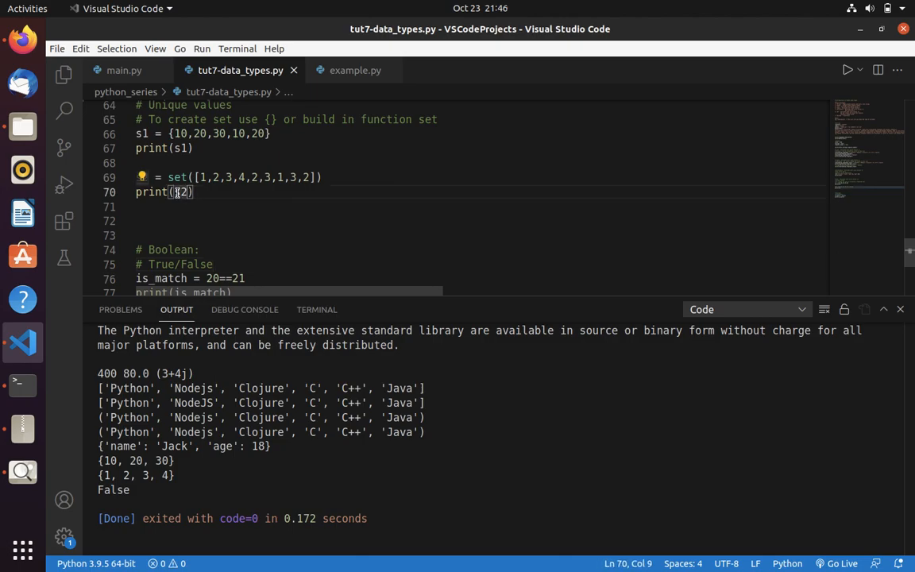
{"action": "type", "text": ",type(s2"}
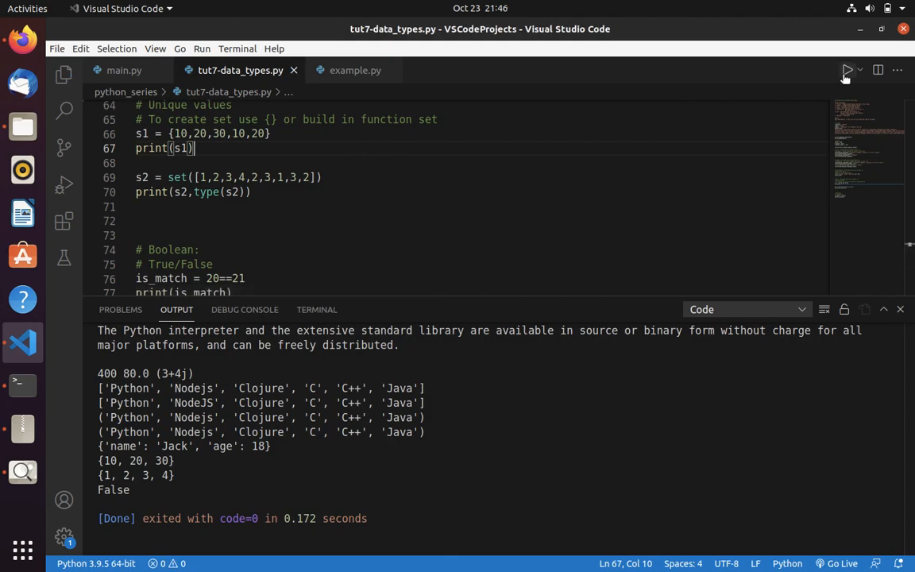
{"action": "left_click", "coordinate": [846, 70]}
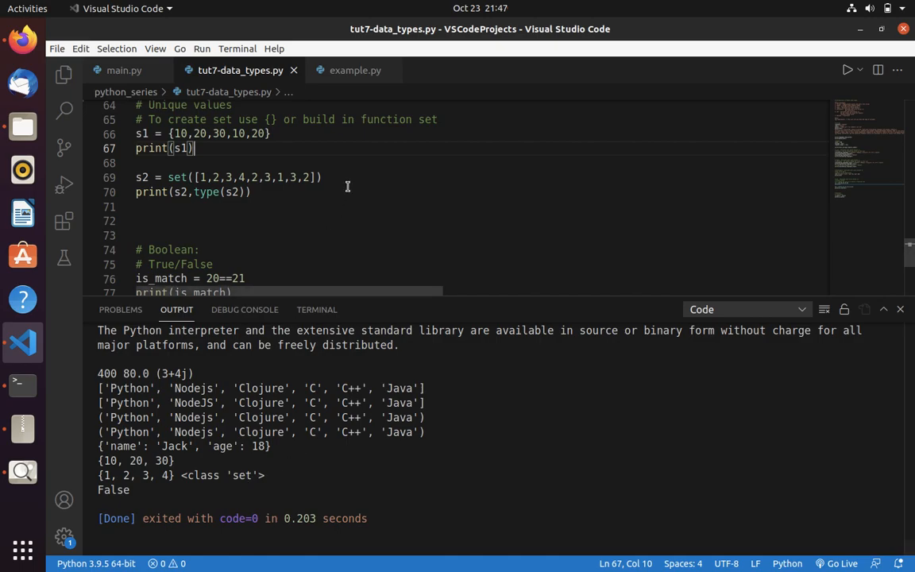
Add type(complex_number) to the Number print and rerun to show <class 'complex'>.
{"action": "scroll", "scroll_direction": "up", "scroll_amount": 3}
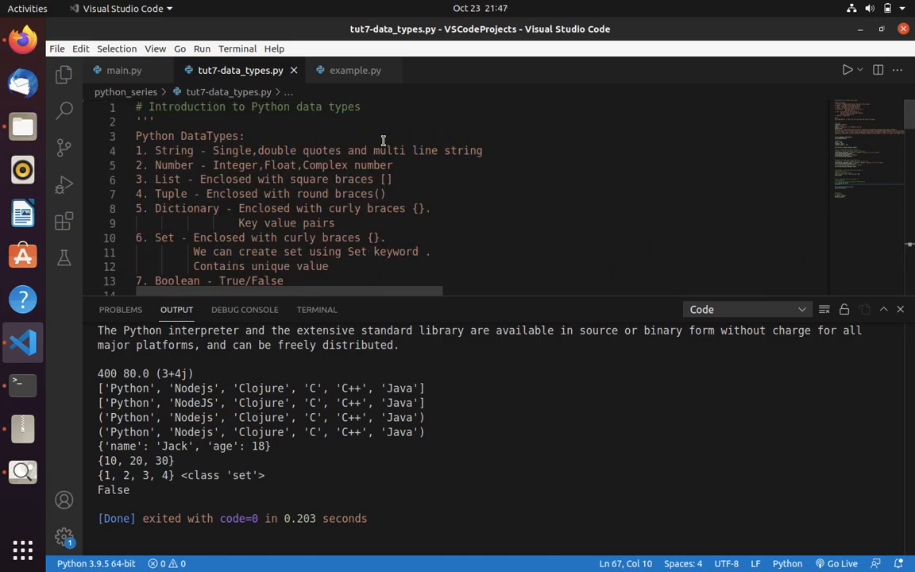
{"action": "scroll", "scroll_direction": "down", "scroll_amount": 3}
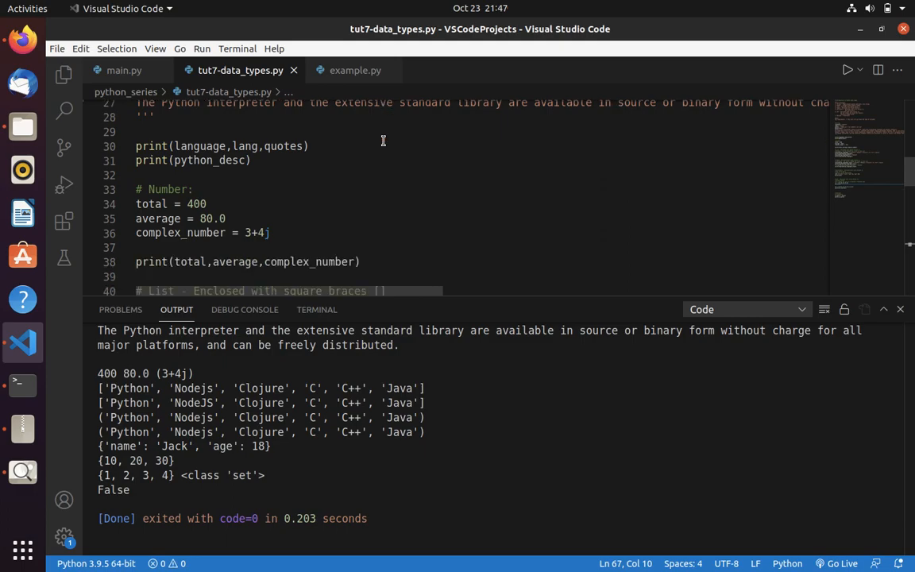
{"action": "mouse_move", "coordinate": [353, 262]}
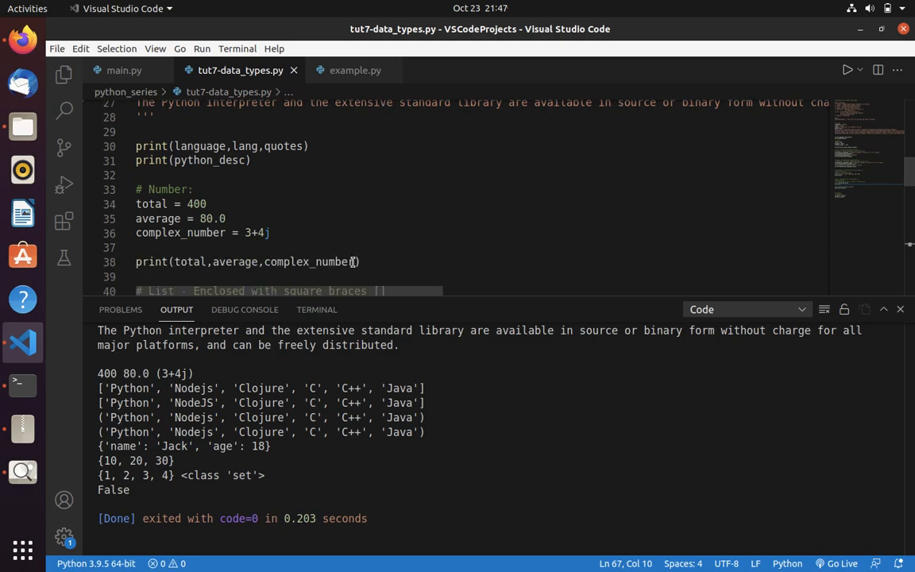
{"action": "type", "text": ",type(com"}
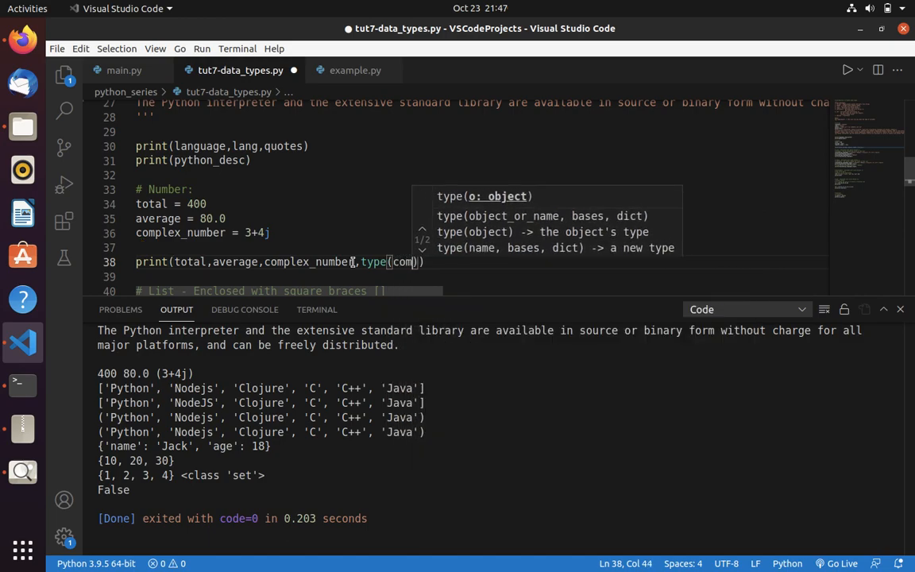
{"action": "type", "text": "lex_number"}
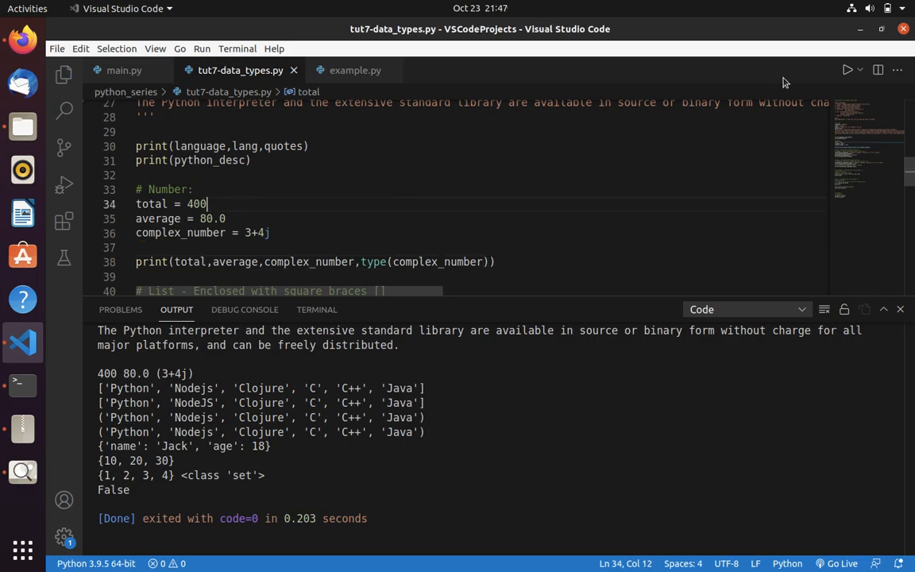
{"action": "left_click", "coordinate": [846, 70]}
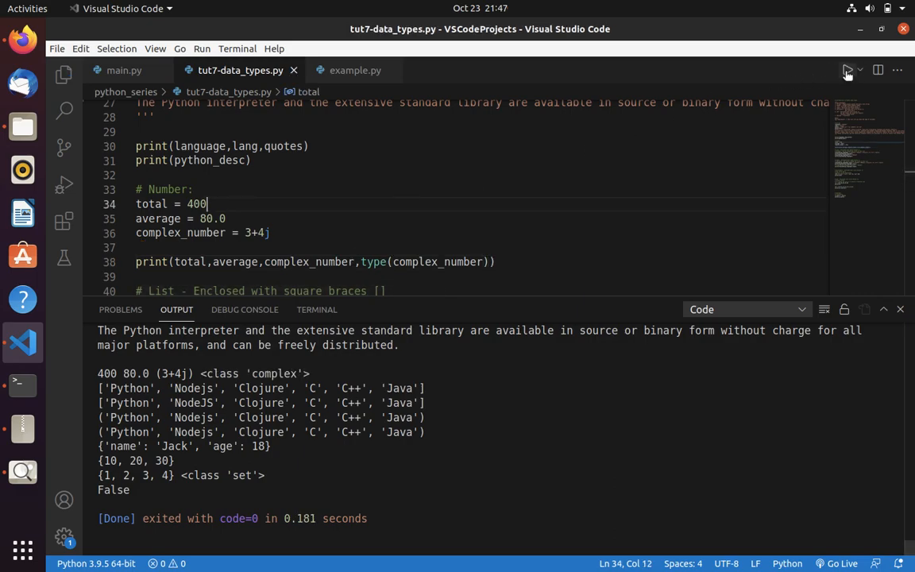
{"action": "mouse_move", "coordinate": [400, 181]}
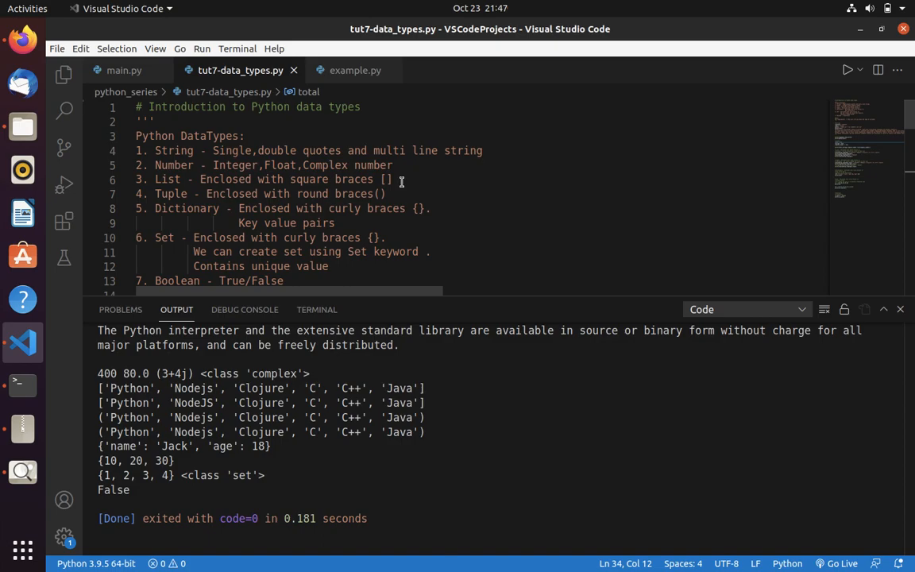
Scroll back to the file's opening data-type notes with the type(object) tip.
{"action": "scroll", "scroll_direction": "down", "scroll_amount": 3}
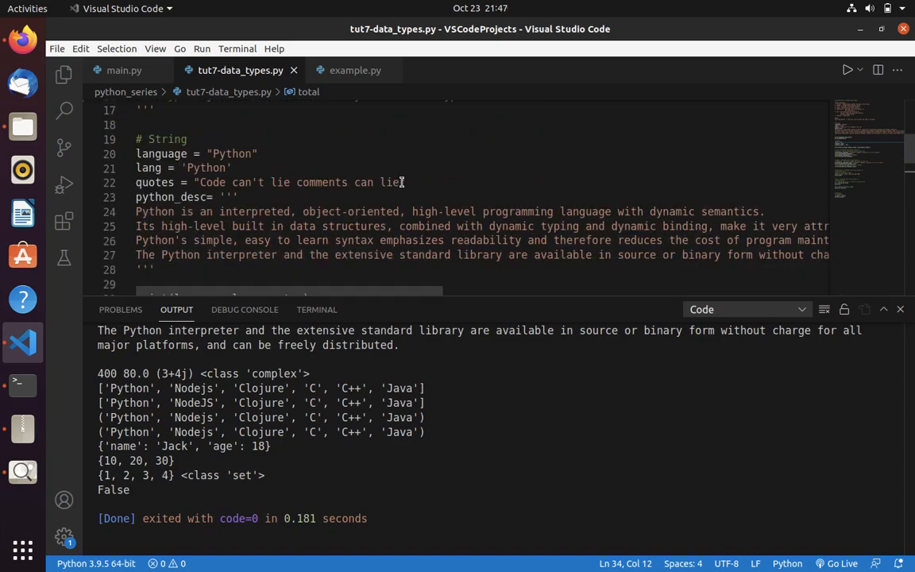
{"action": "scroll", "scroll_direction": "down", "scroll_amount": 3}
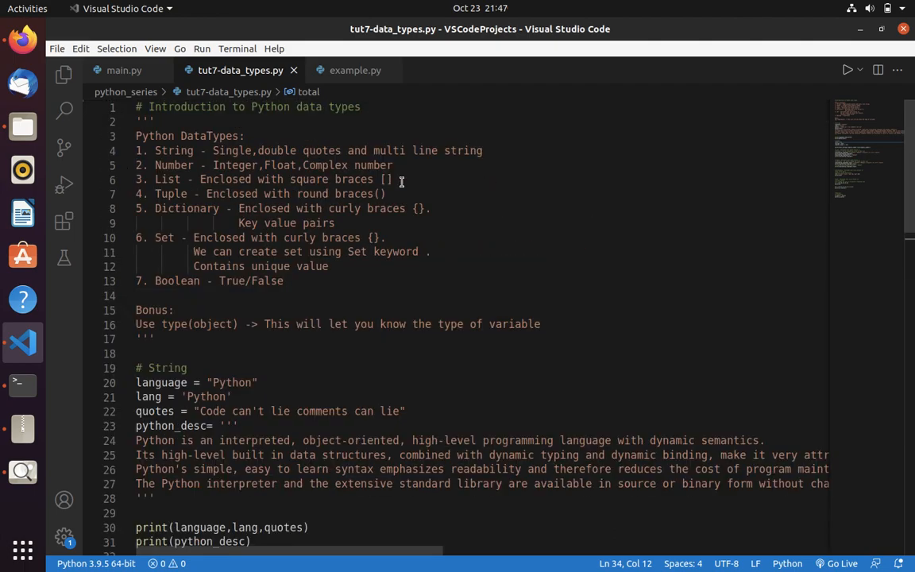
{"action": "mouse_move", "coordinate": [443, 184]}
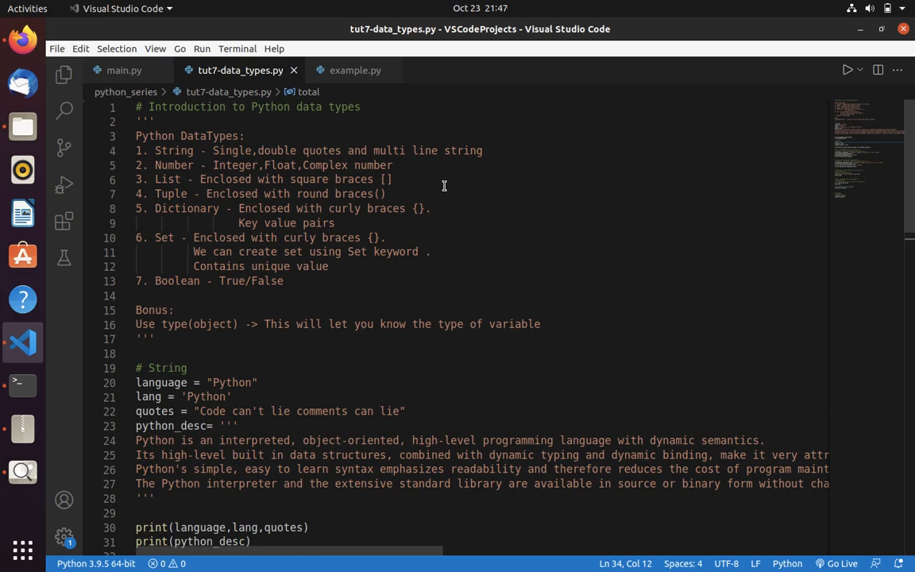